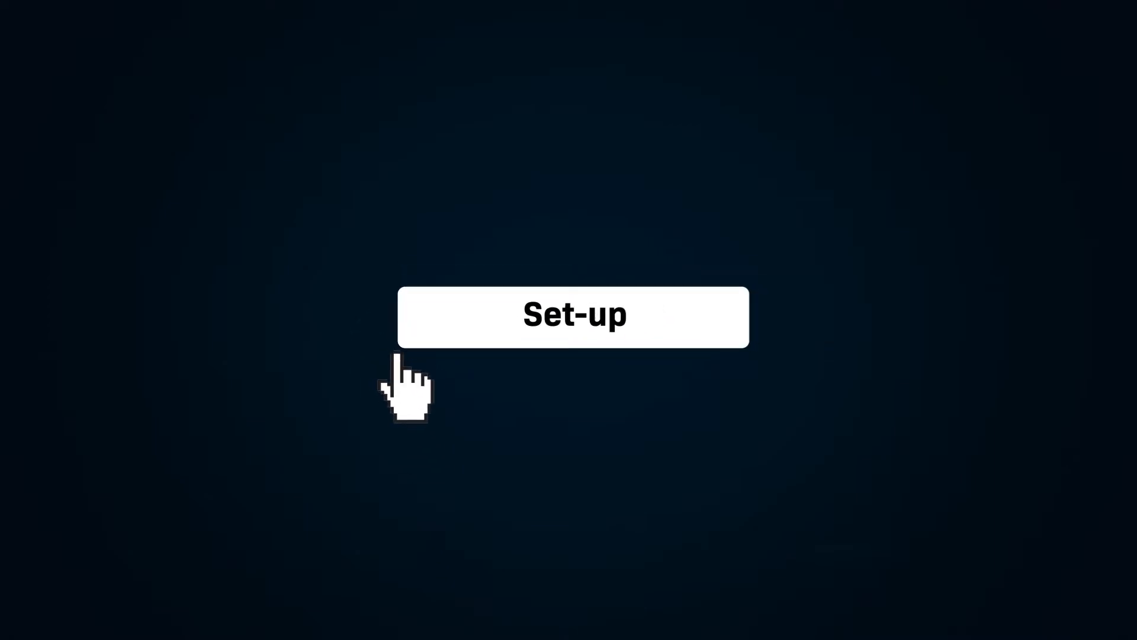
Watch the set-up animation until the Sonar Accounts list appears in the browser mockup
{"action": "left_click", "coordinate": [573, 316]}
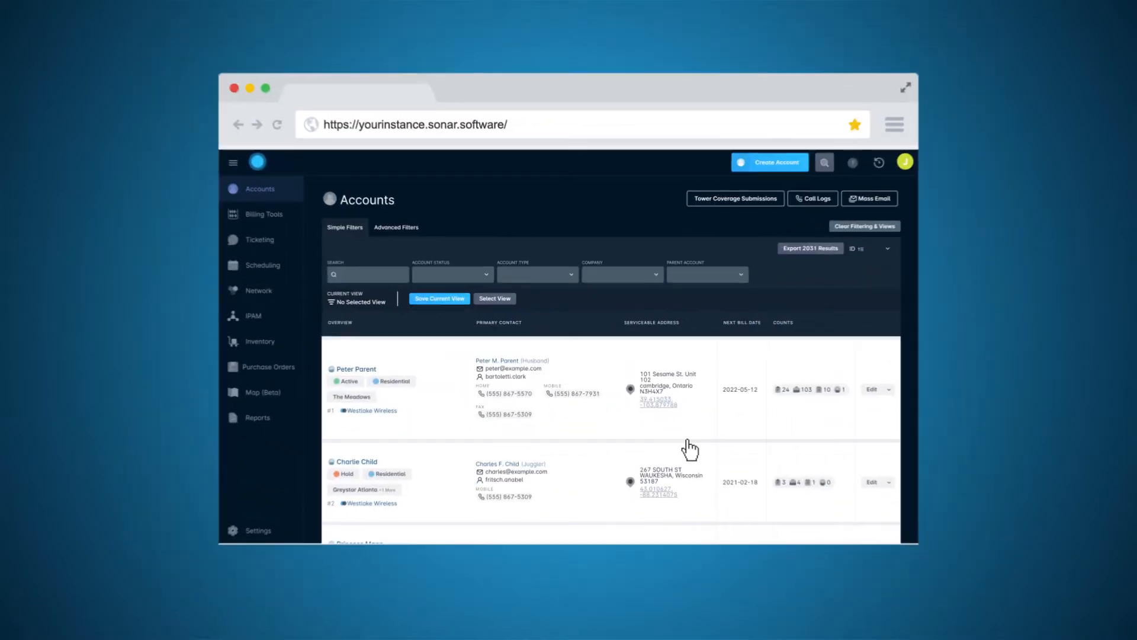
Browse the IP address management supernets and subnets
{"action": "left_click", "coordinate": [253, 315]}
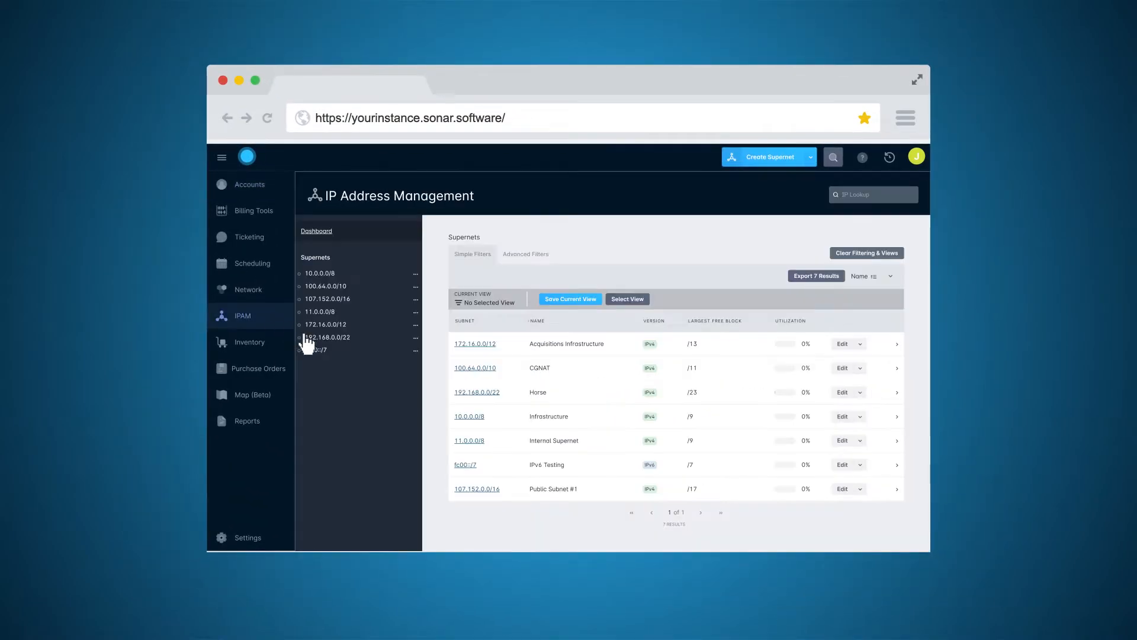
{"action": "scroll", "scroll_direction": "down", "scroll_amount": 3}
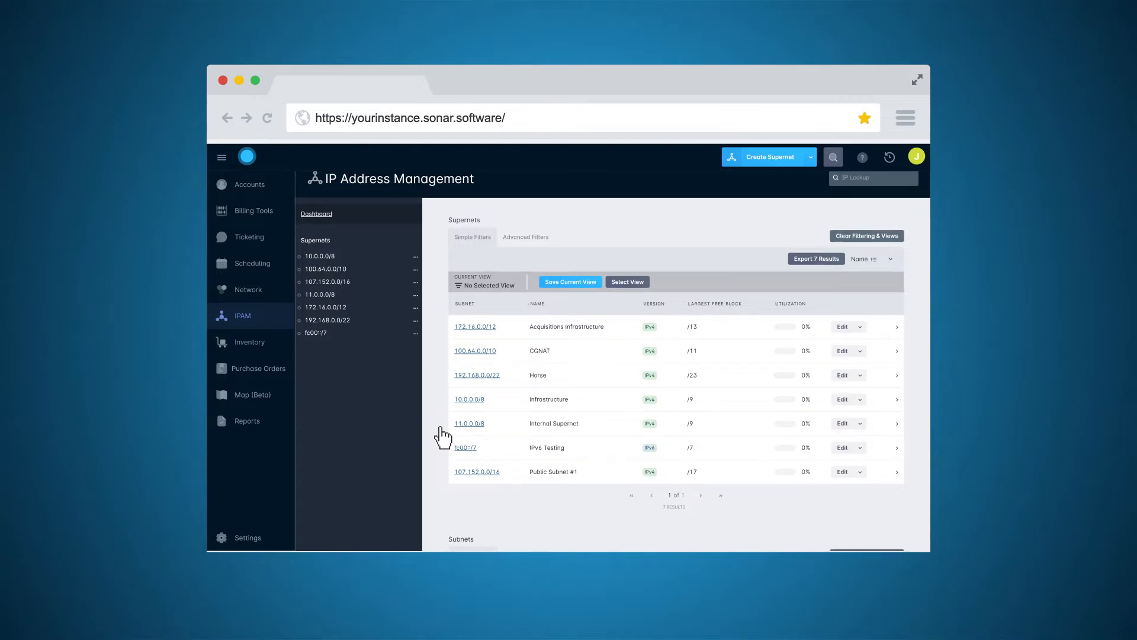
{"action": "scroll", "scroll_direction": "down", "scroll_amount": 3}
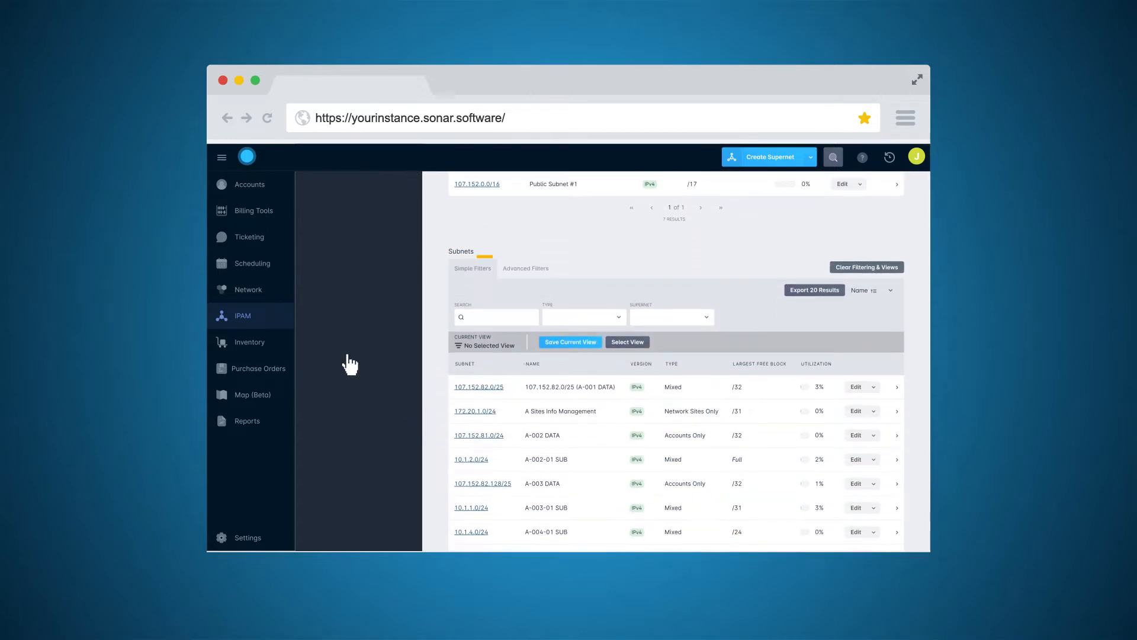
Open the network dashboard and bring up The Meadows site for full management
{"action": "left_click", "coordinate": [249, 288]}
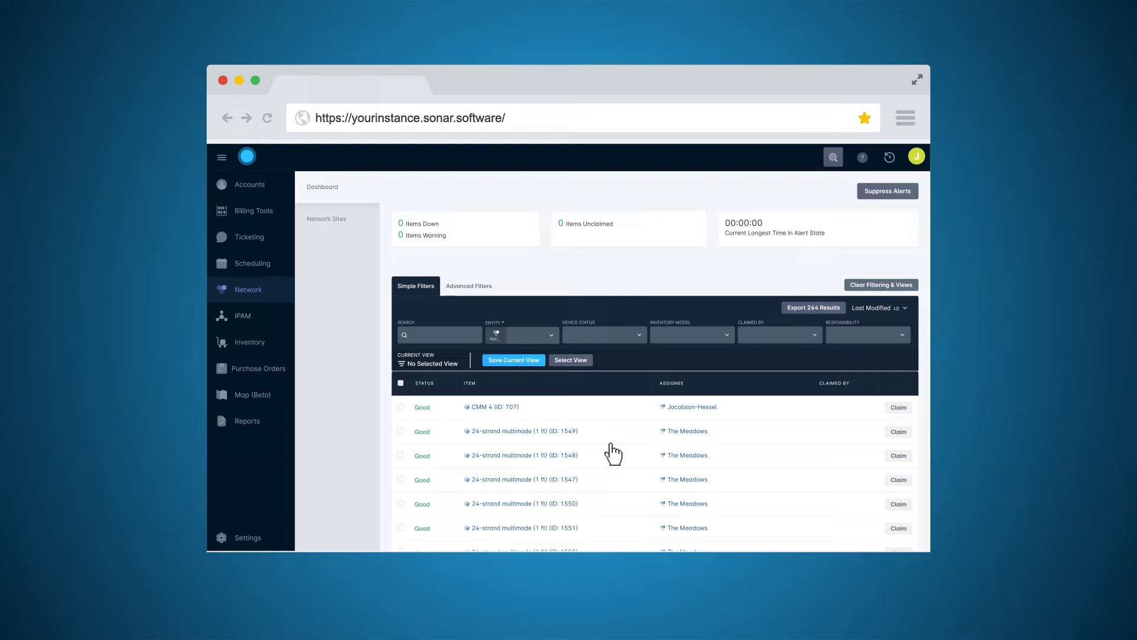
{"action": "left_click", "coordinate": [688, 431]}
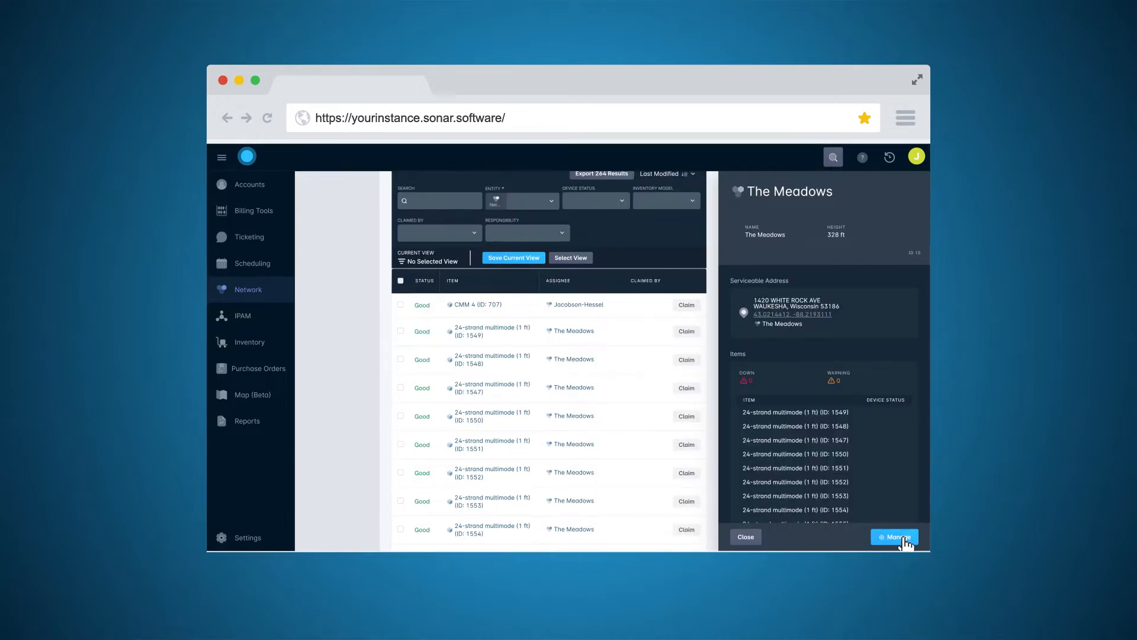
{"action": "left_click", "coordinate": [894, 537]}
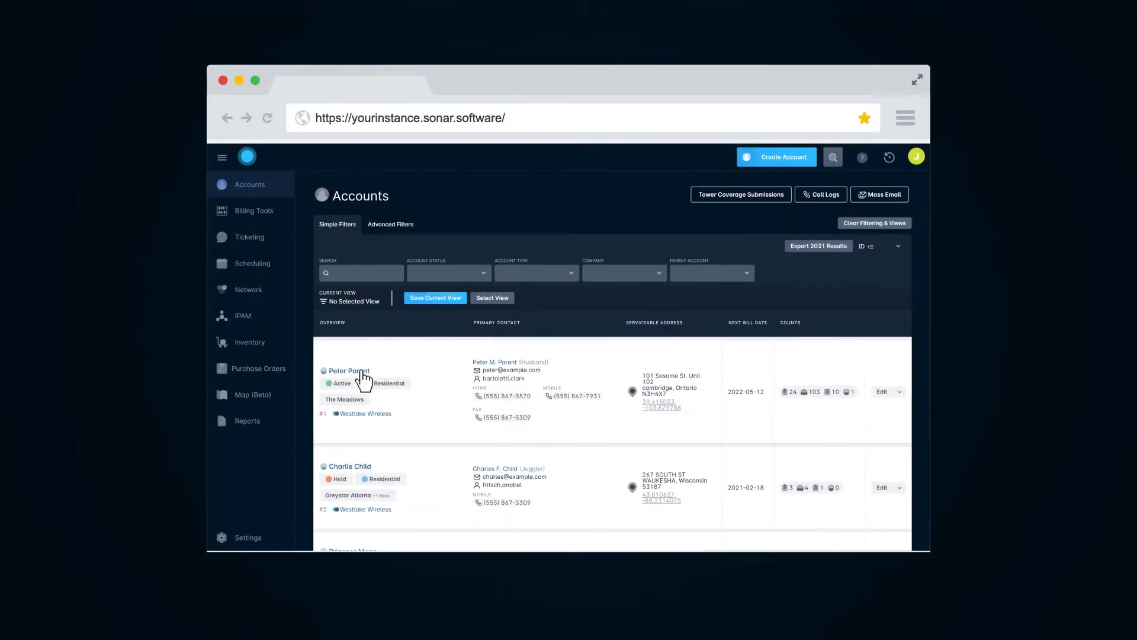
{"action": "left_click", "coordinate": [349, 371]}
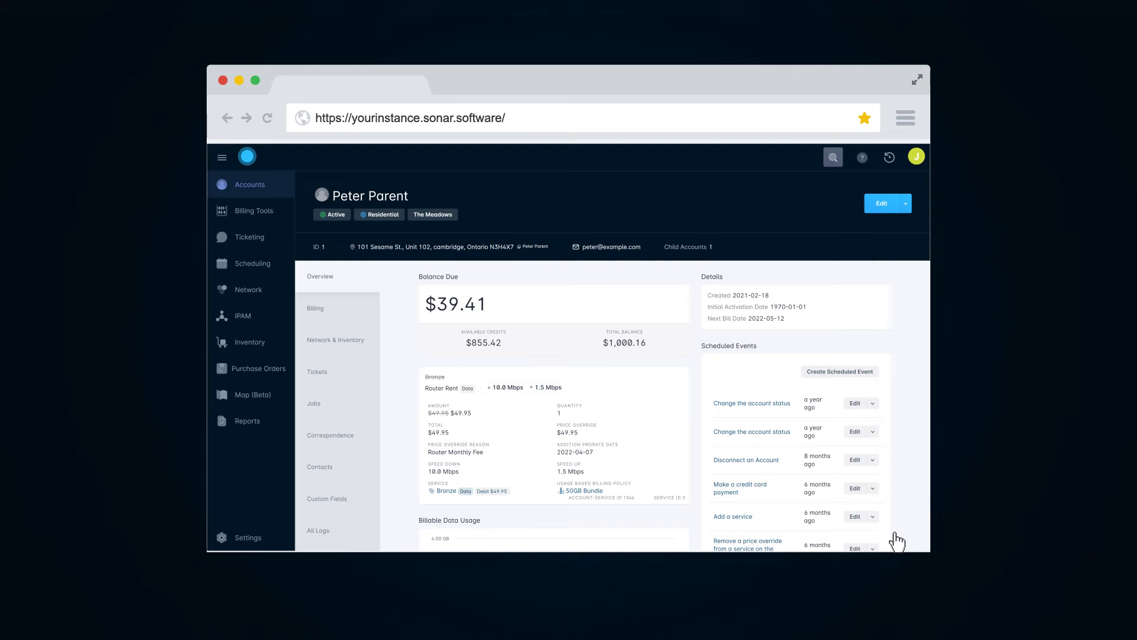
{"action": "left_click", "coordinate": [335, 339]}
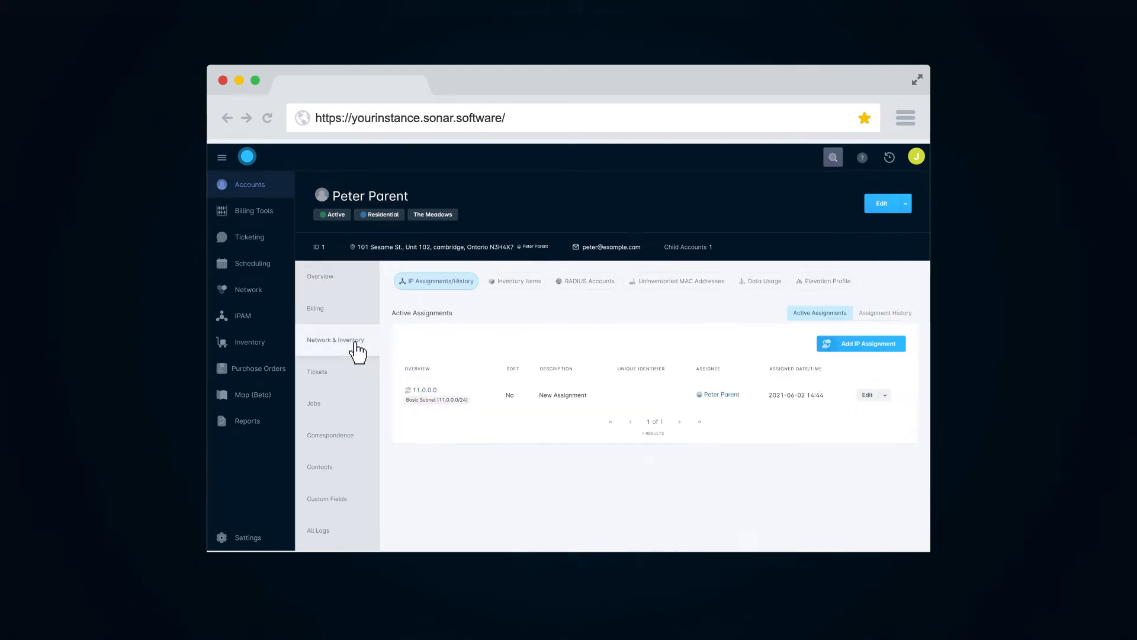
{"action": "mouse_move", "coordinate": [446, 320]}
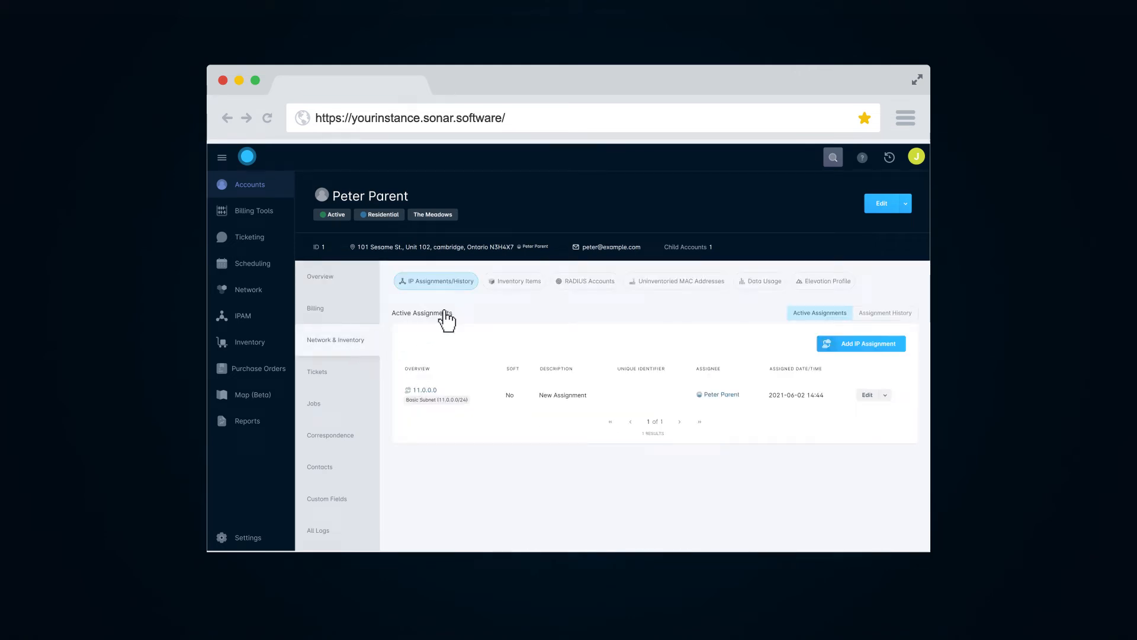
{"action": "left_click", "coordinate": [518, 281]}
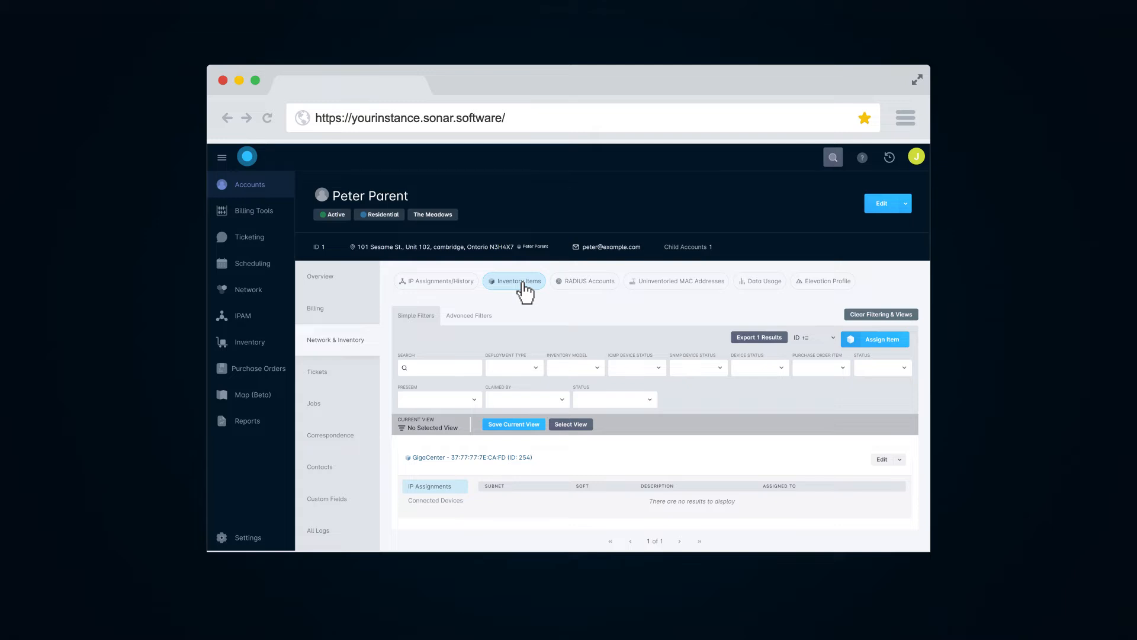
{"action": "mouse_move", "coordinate": [572, 288]}
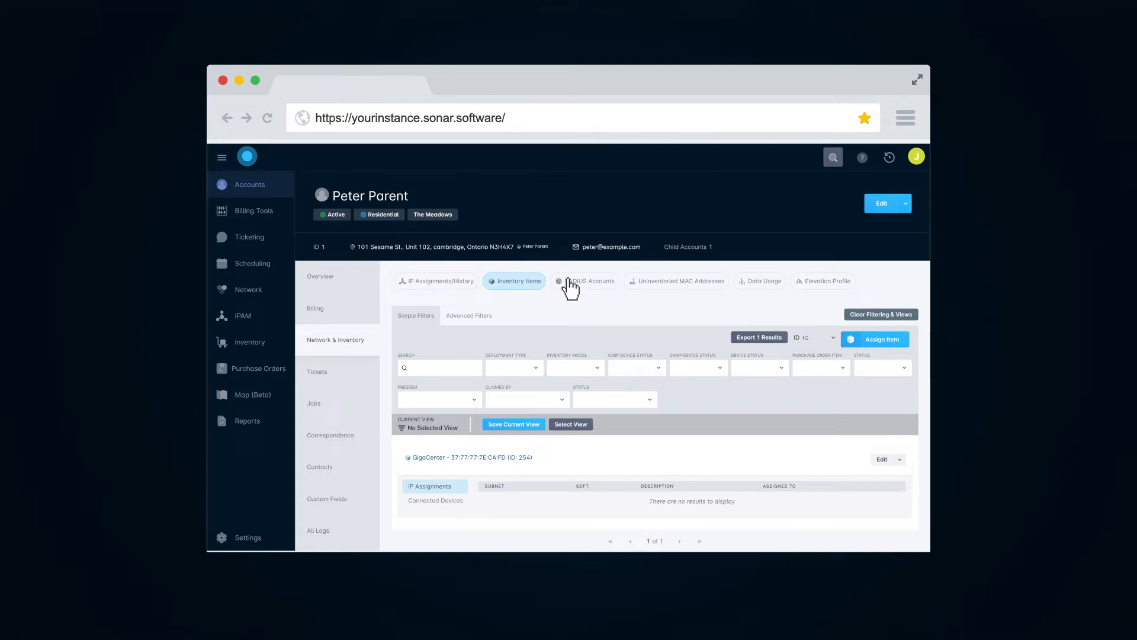
{"action": "left_click", "coordinate": [584, 281]}
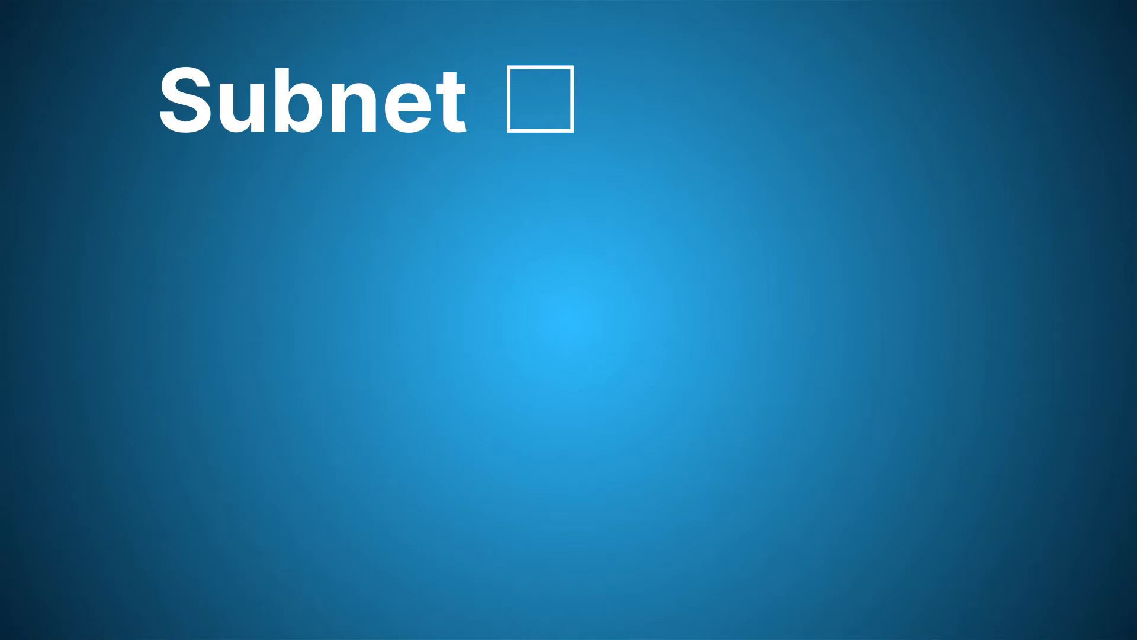
Watch the Subnet explainer animation until the Sonar Accounts list returns
{"action": "left_click", "coordinate": [540, 102]}
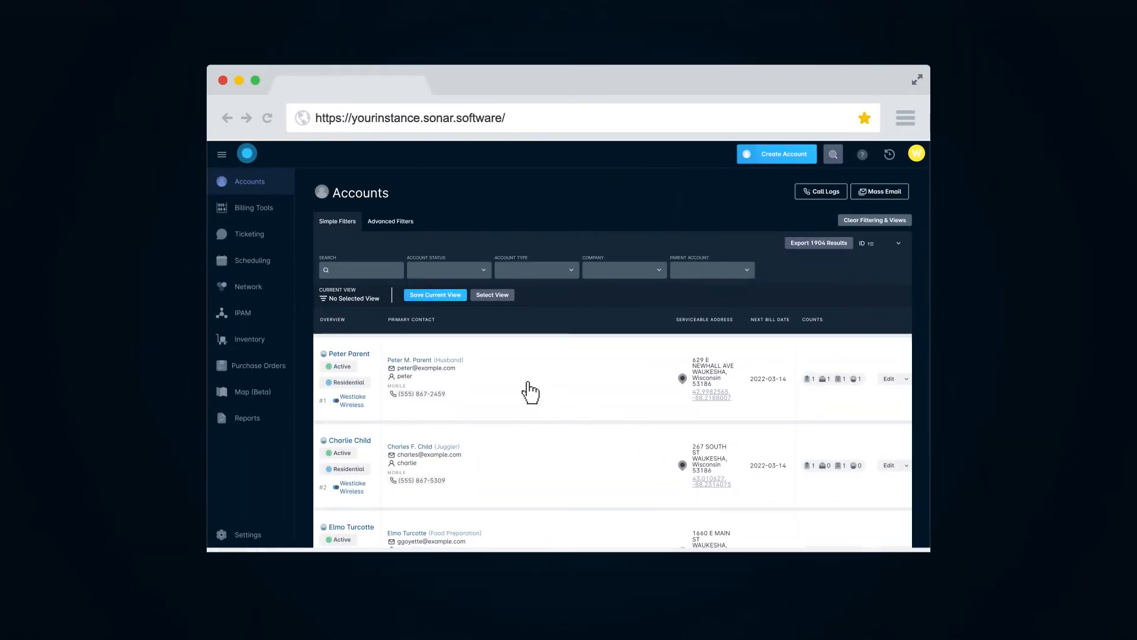
Open the Rocket Prism AC device's full management page from the network dashboard
{"action": "left_click", "coordinate": [247, 285]}
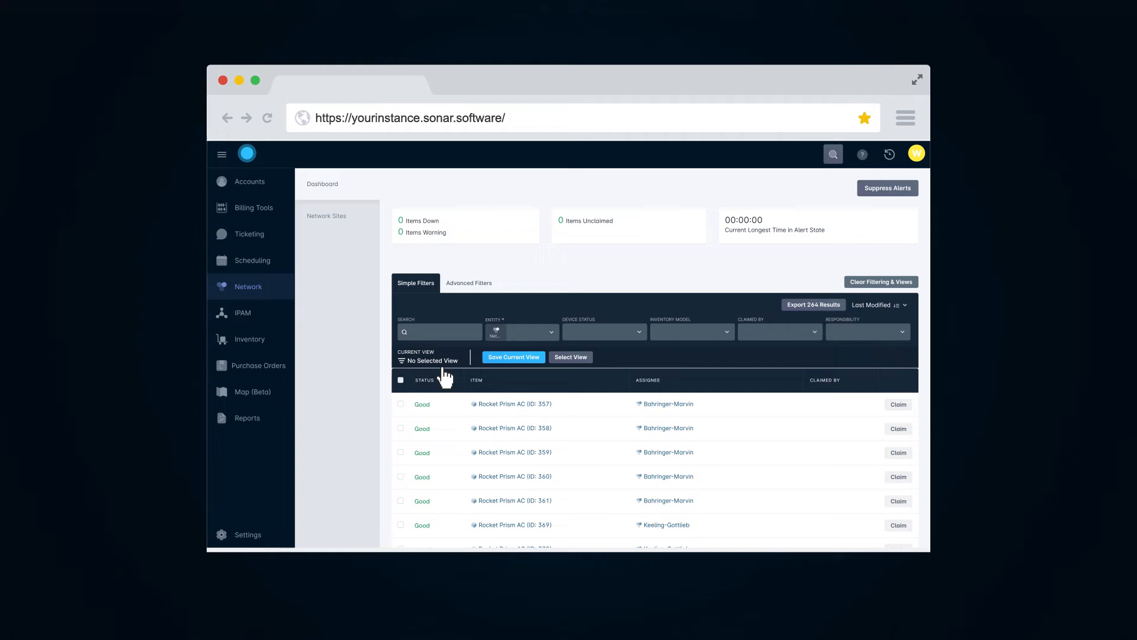
{"action": "left_click", "coordinate": [513, 404]}
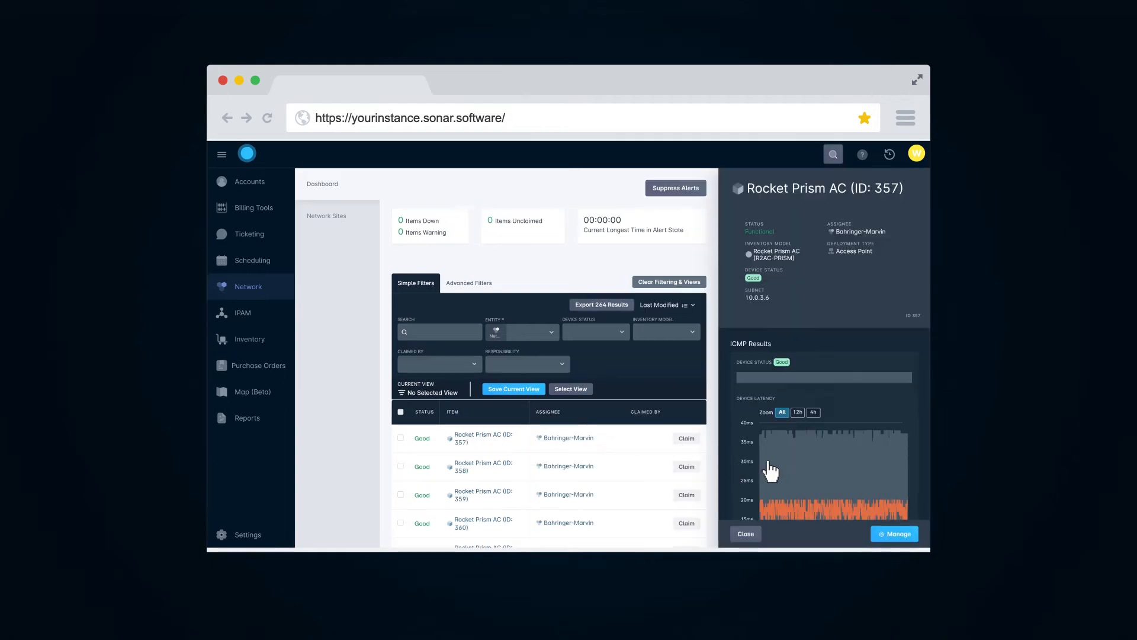
{"action": "scroll", "scroll_direction": "down", "scroll_amount": 3}
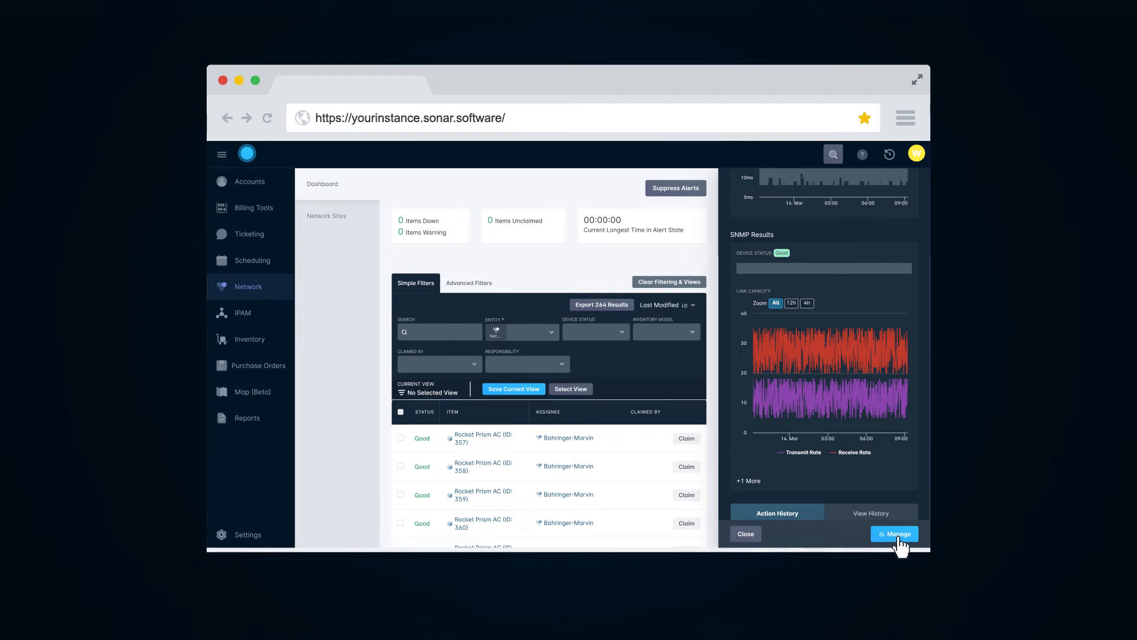
{"action": "left_click", "coordinate": [895, 534]}
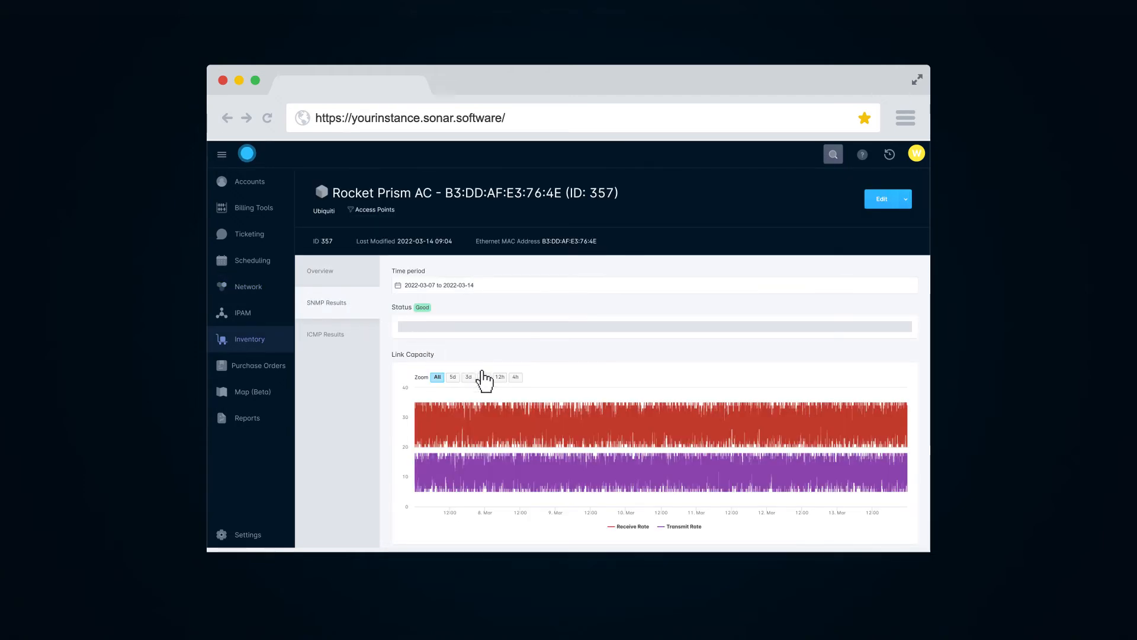
Zoom the SNMP link capacity and ICMP latency graphs to 4h
{"action": "left_click", "coordinate": [515, 377]}
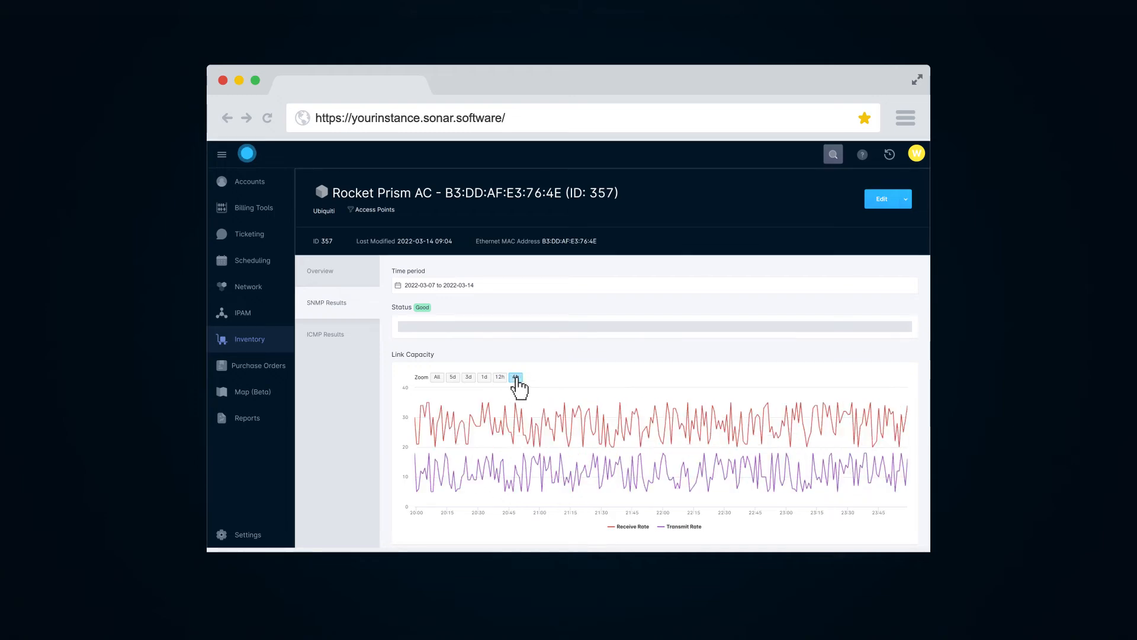
{"action": "scroll", "scroll_direction": "down", "scroll_amount": 3}
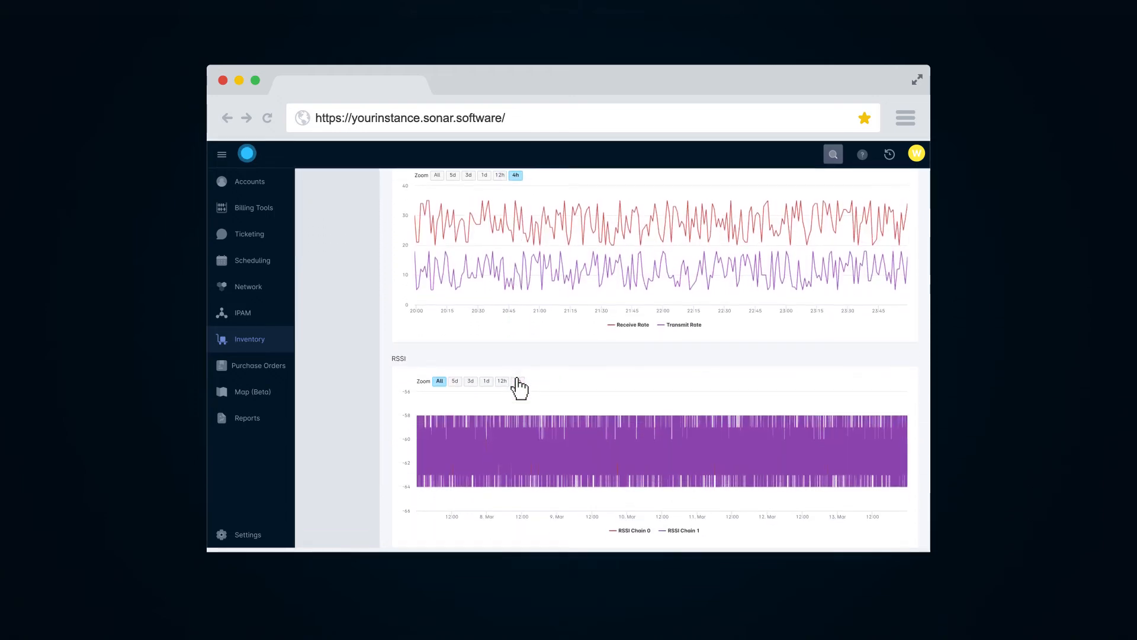
{"action": "scroll", "scroll_direction": "up", "scroll_amount": 3}
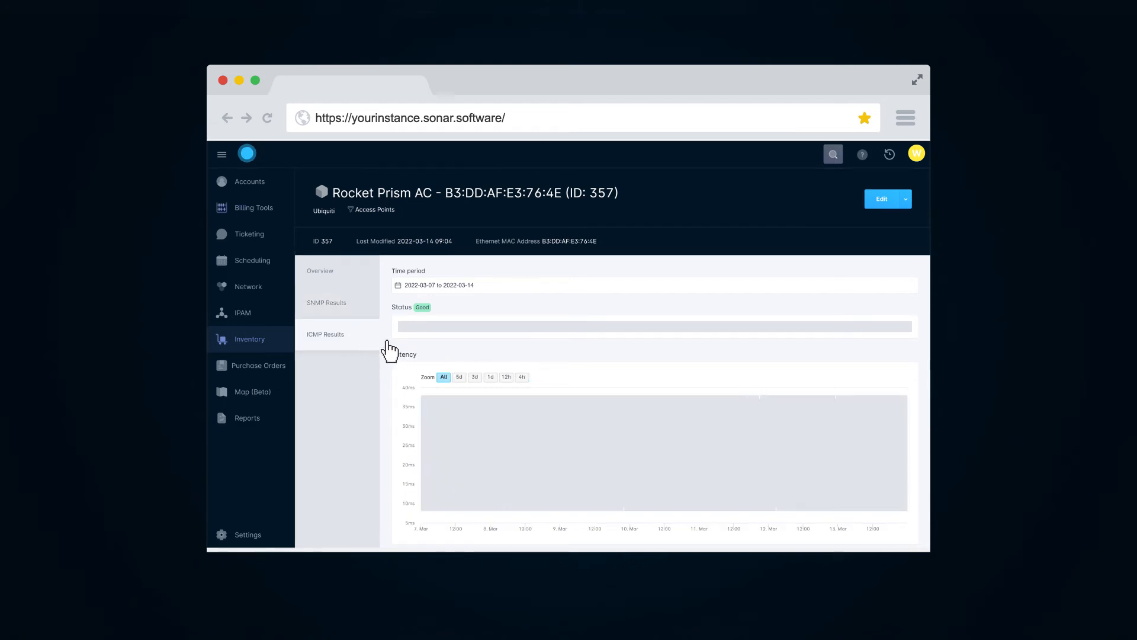
{"action": "left_click", "coordinate": [507, 376]}
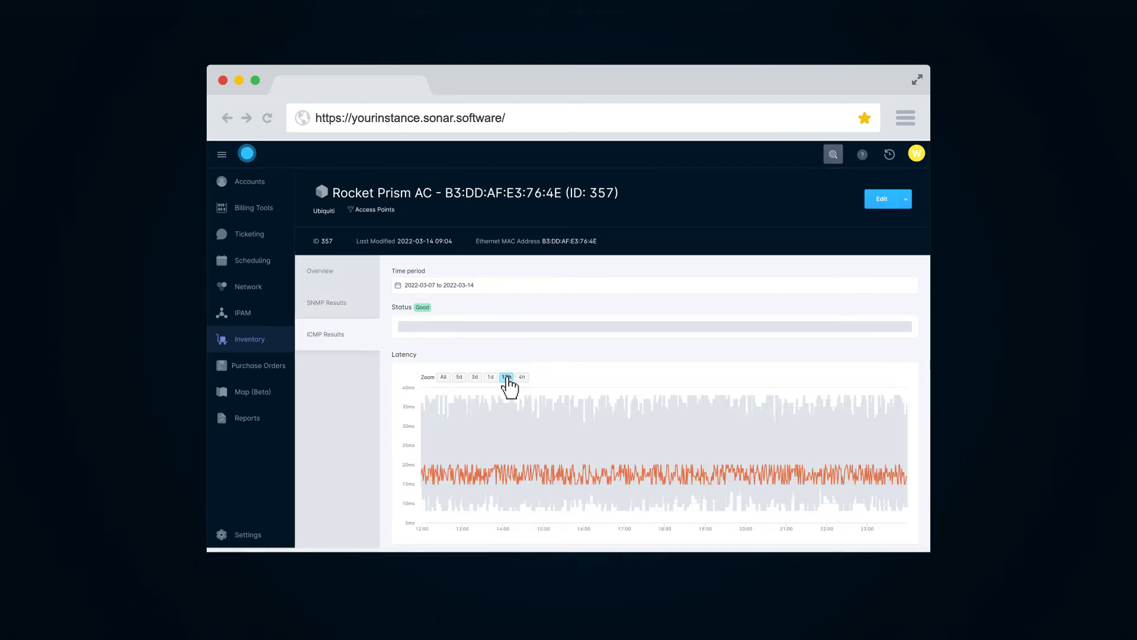
{"action": "left_click", "coordinate": [521, 377]}
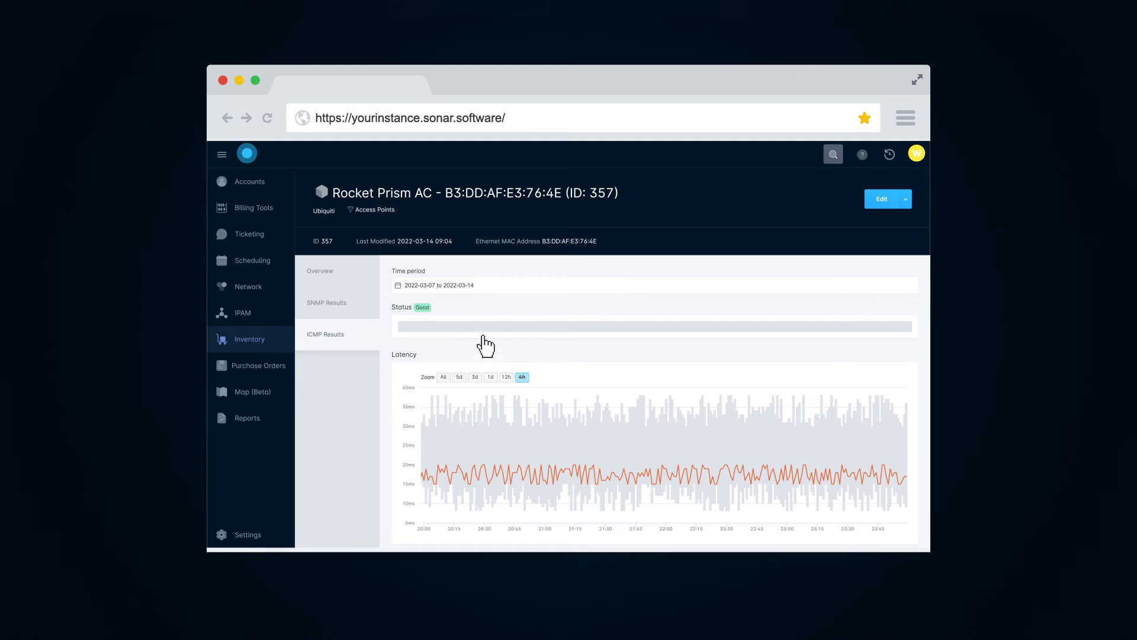
{"action": "mouse_move", "coordinate": [223, 80]}
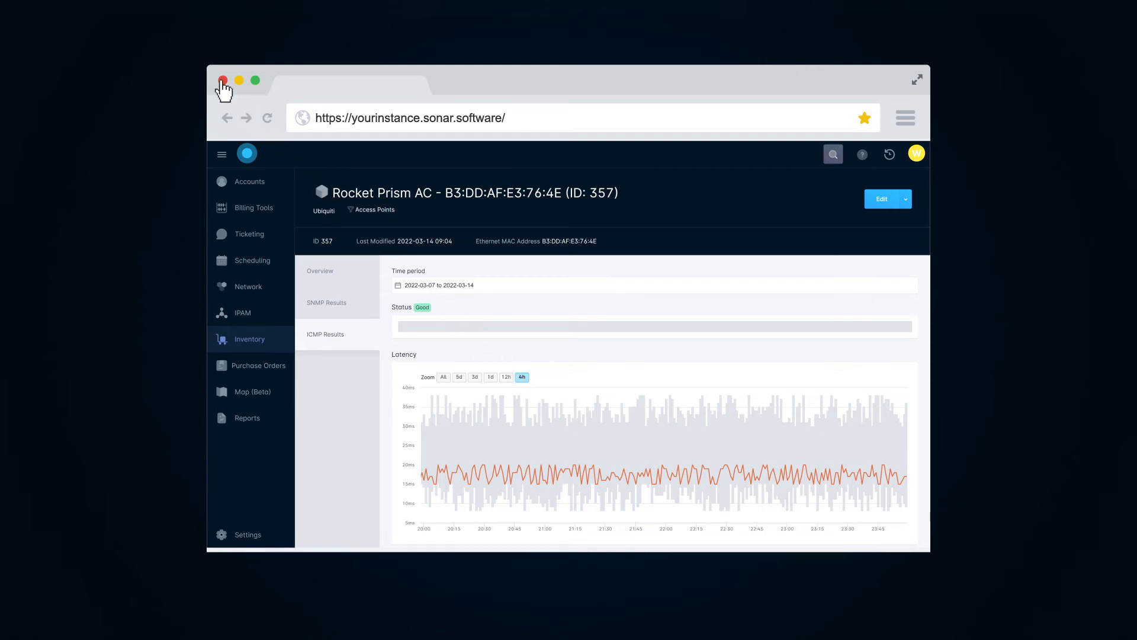